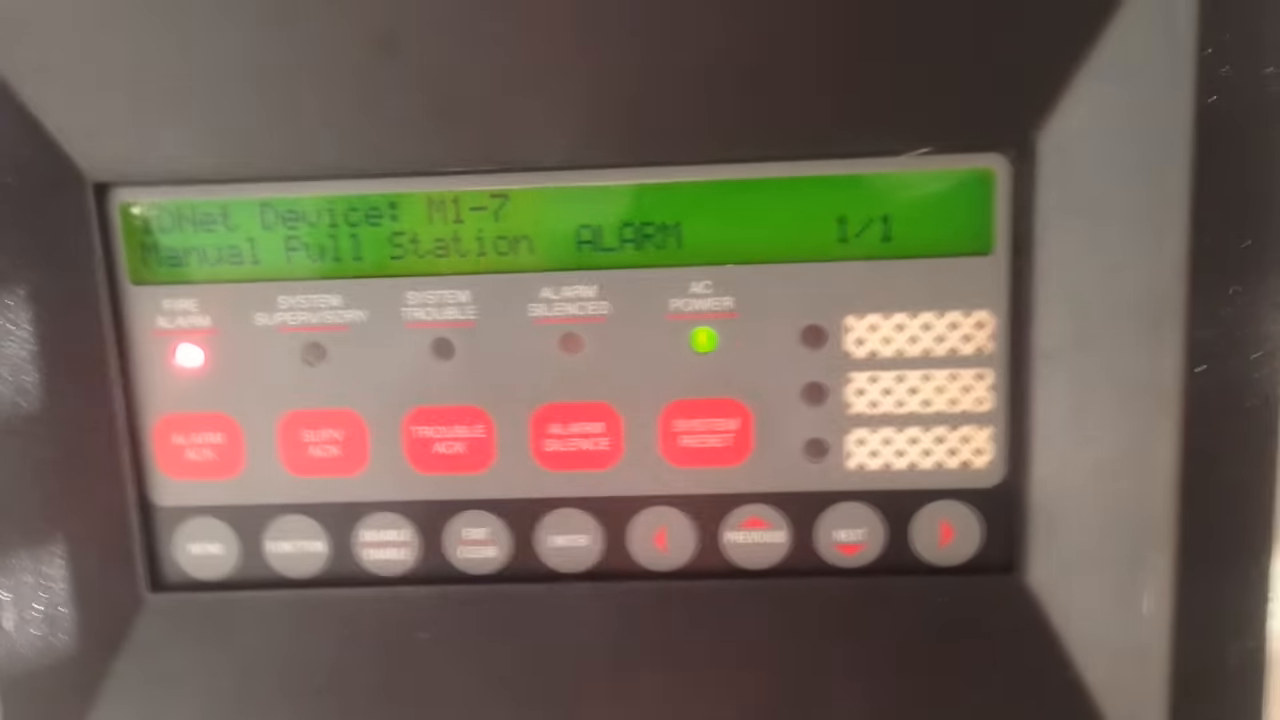
click(576, 436)
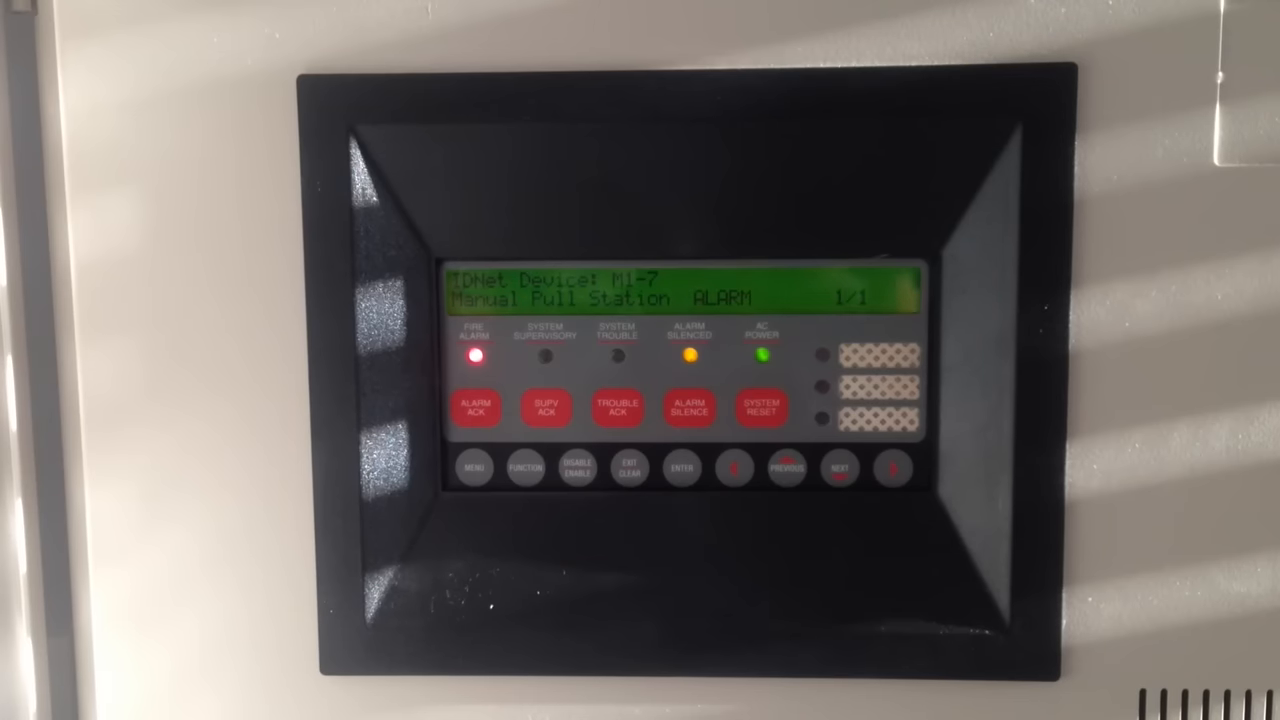
click(762, 408)
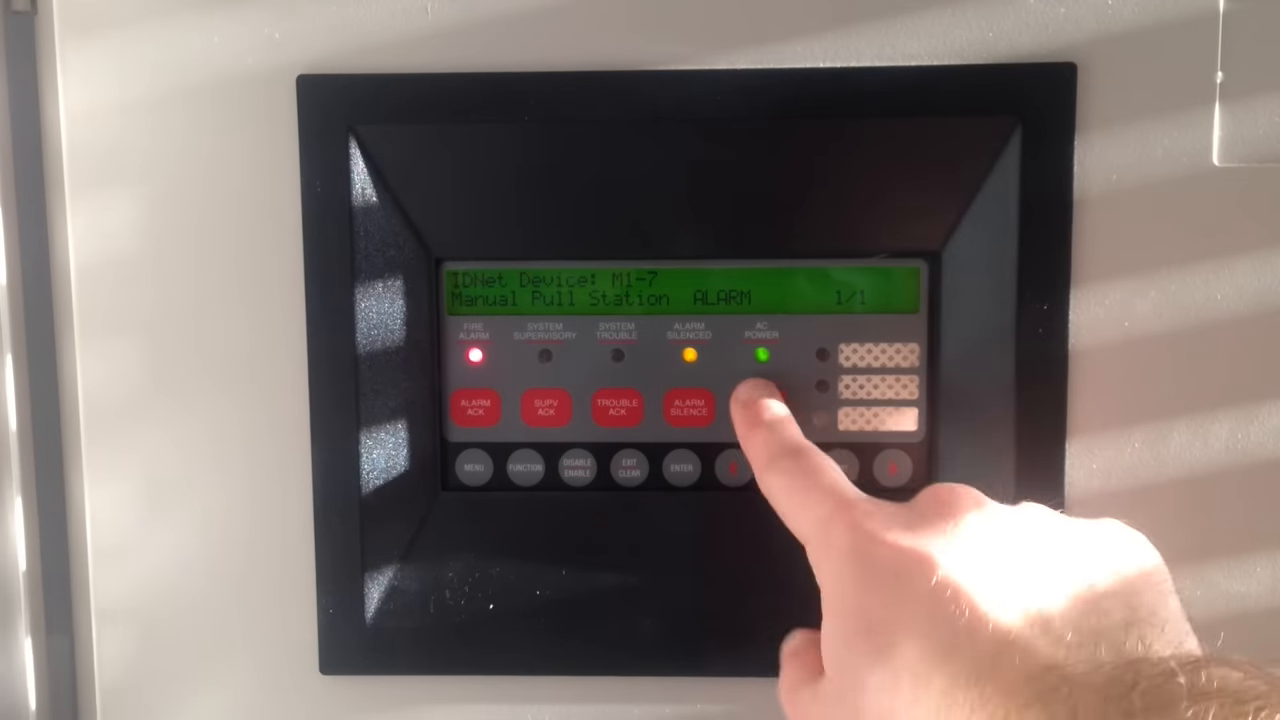
click(760, 408)
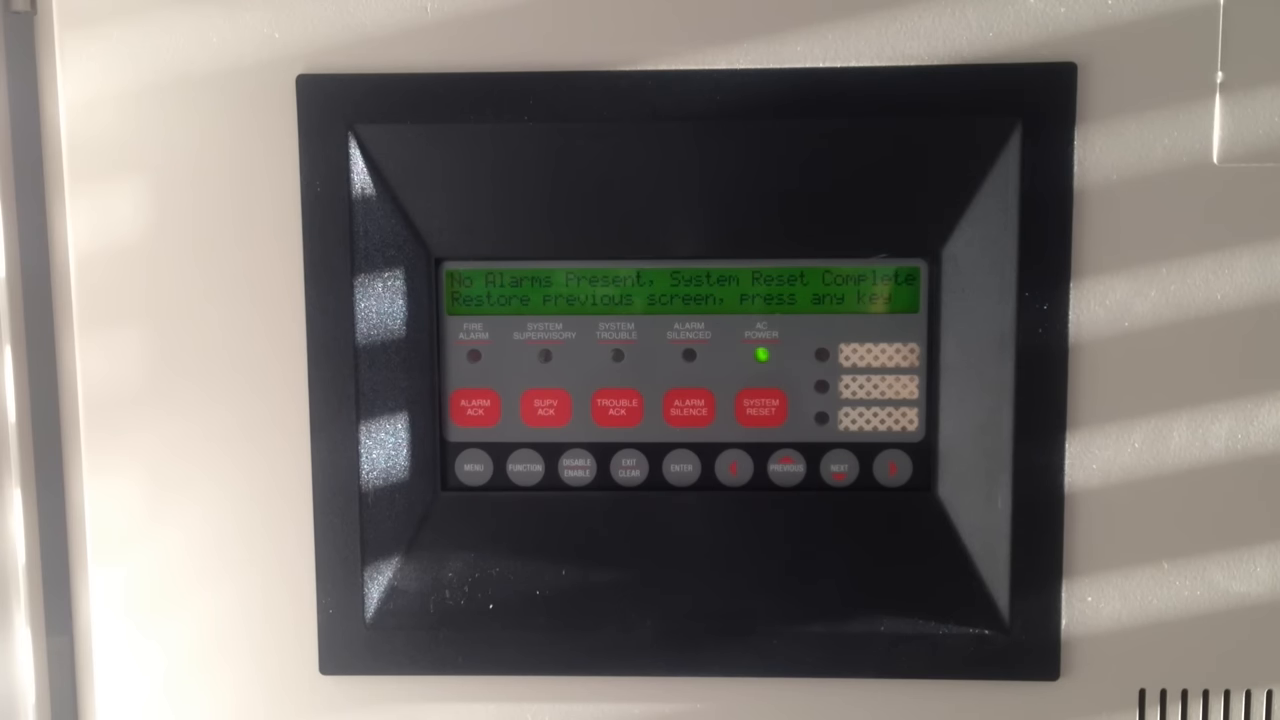
click(628, 468)
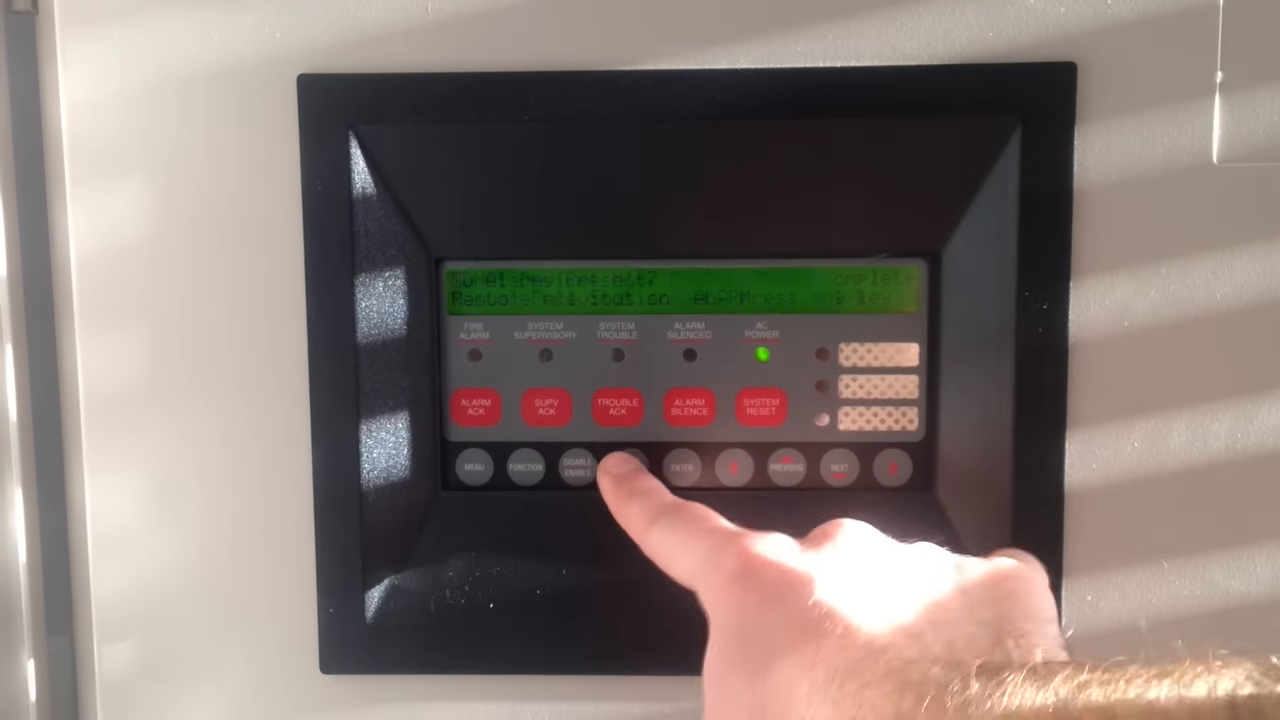